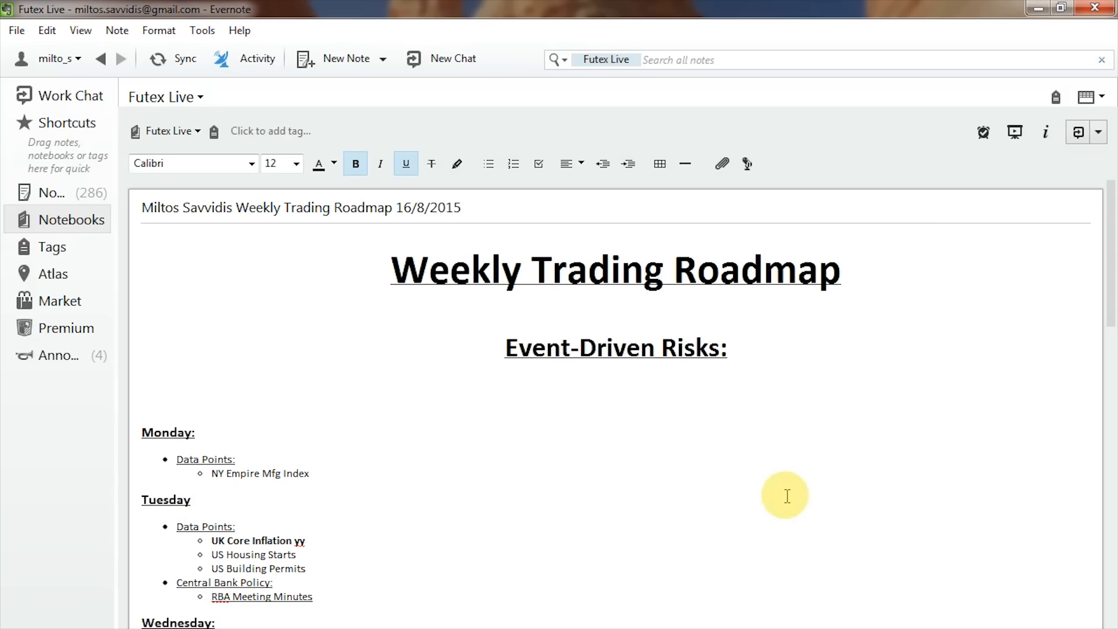
{"action": "left_click", "coordinate": [191, 499]}
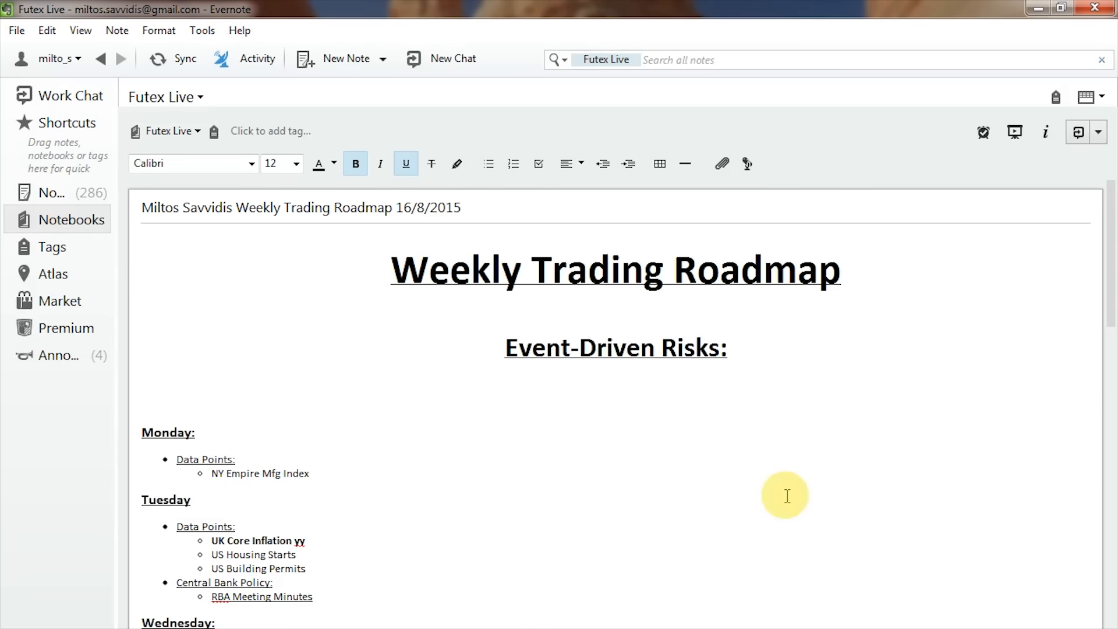
{"action": "left_click", "coordinate": [191, 499]}
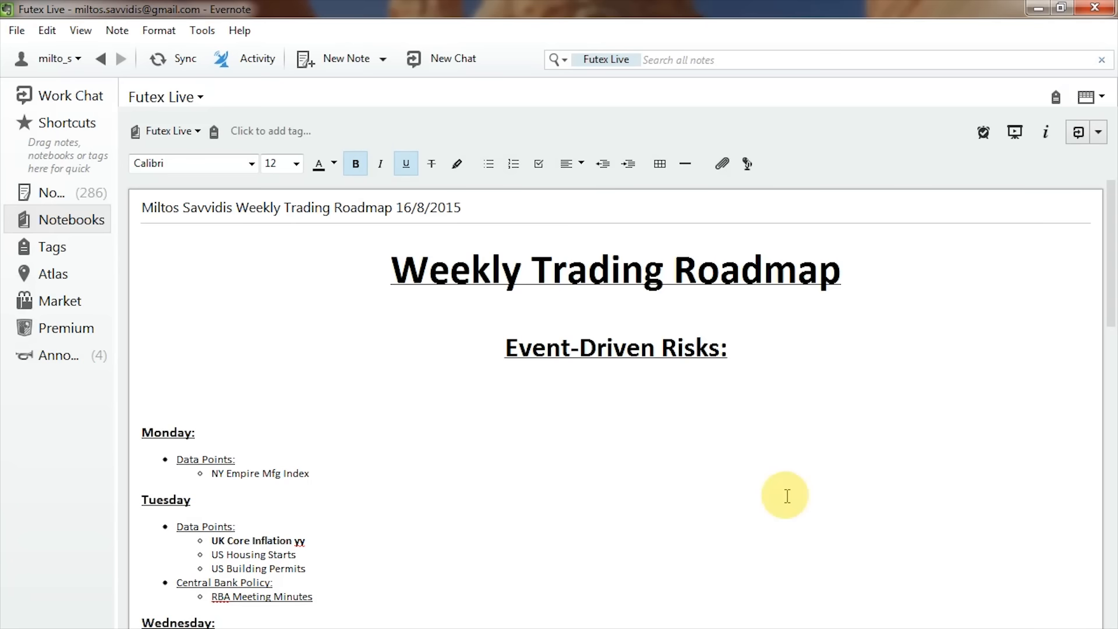
{"action": "left_click", "coordinate": [191, 499]}
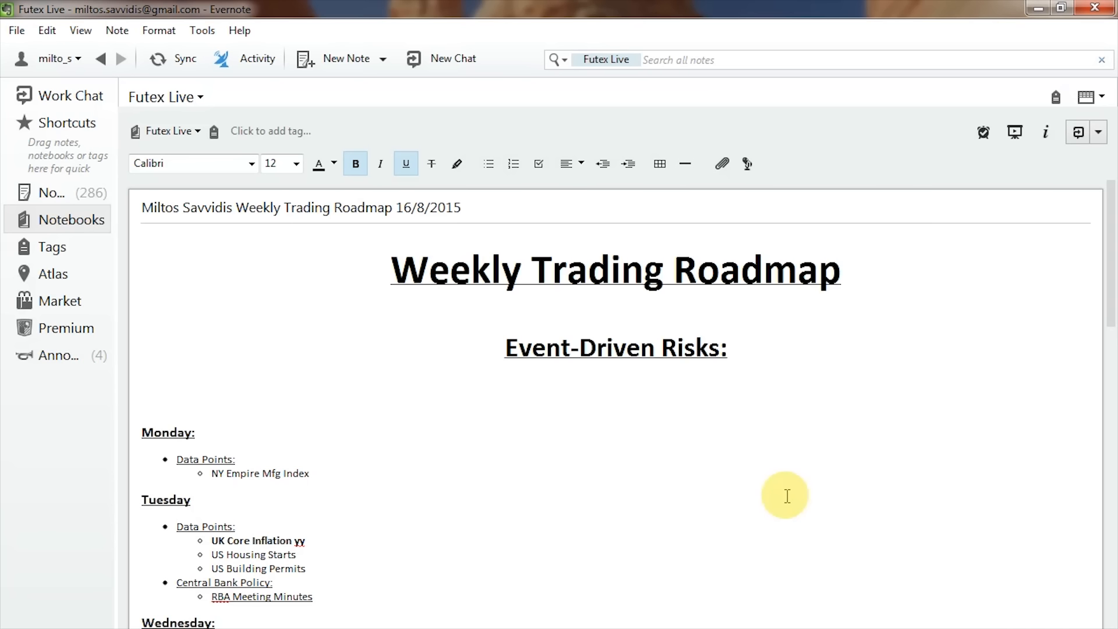
{"action": "left_click", "coordinate": [191, 499]}
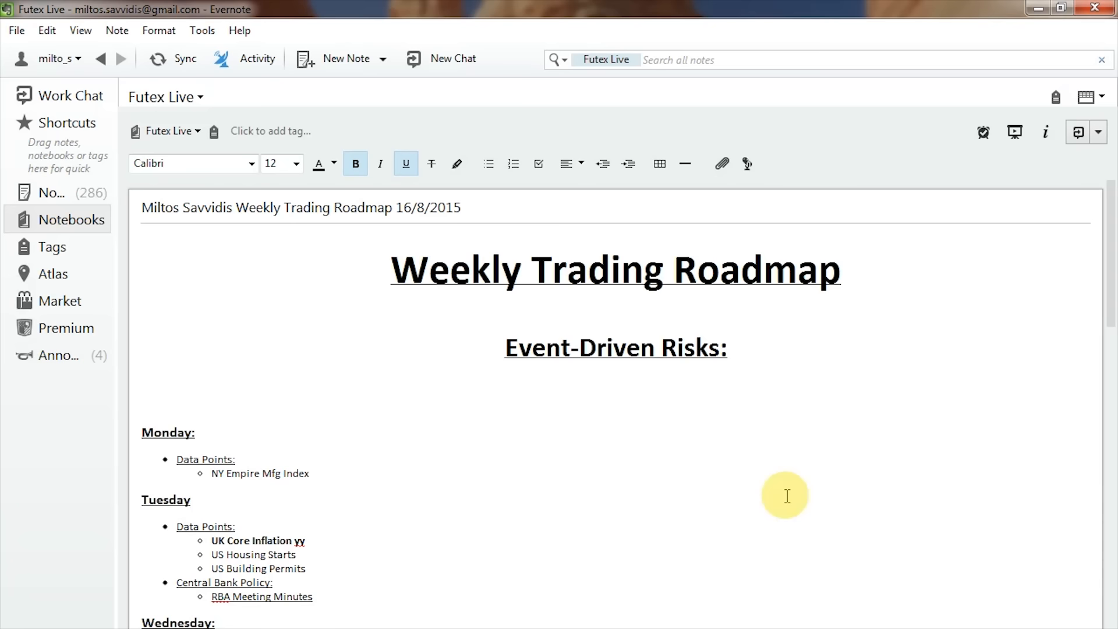
{"action": "left_click", "coordinate": [191, 499]}
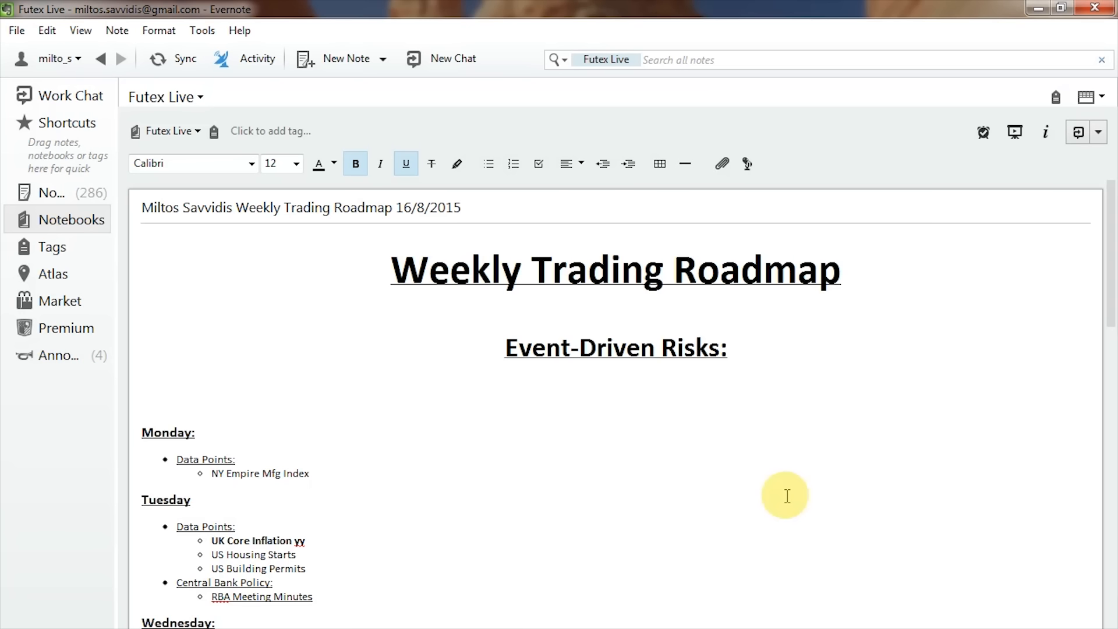
{"action": "left_click", "coordinate": [190, 499]}
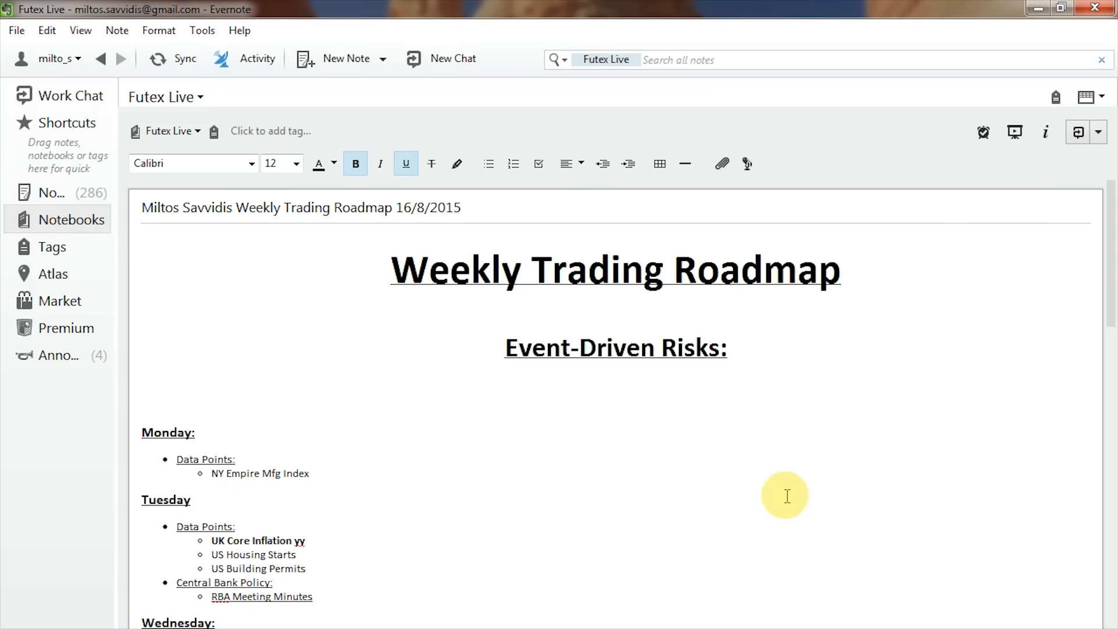
{"action": "left_click", "coordinate": [191, 499]}
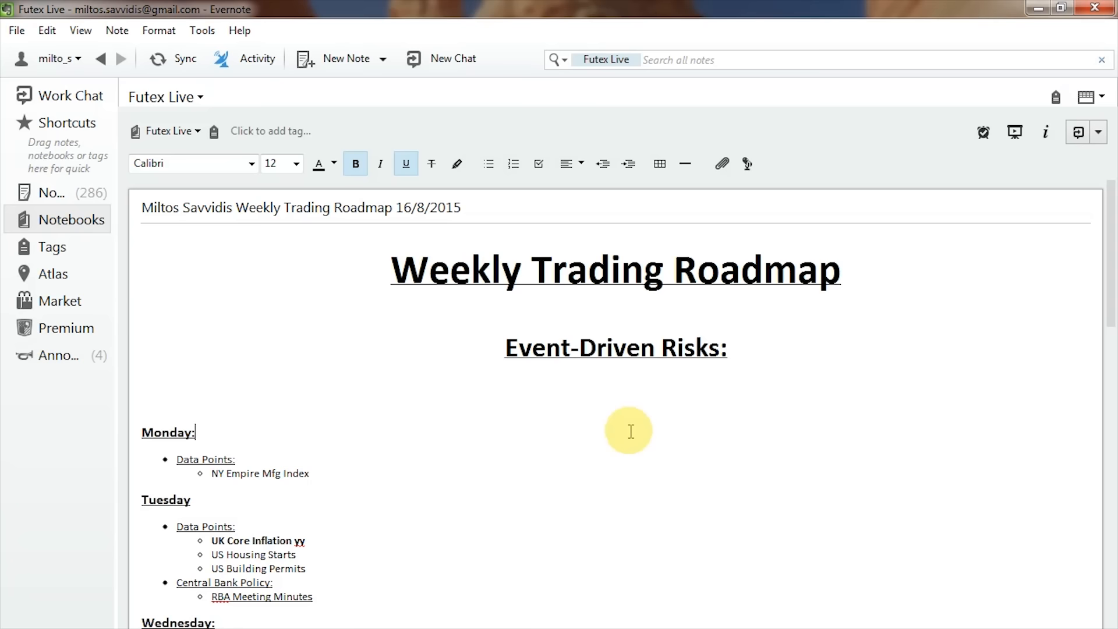
{"action": "scroll", "scroll_direction": "down", "scroll_amount": 3}
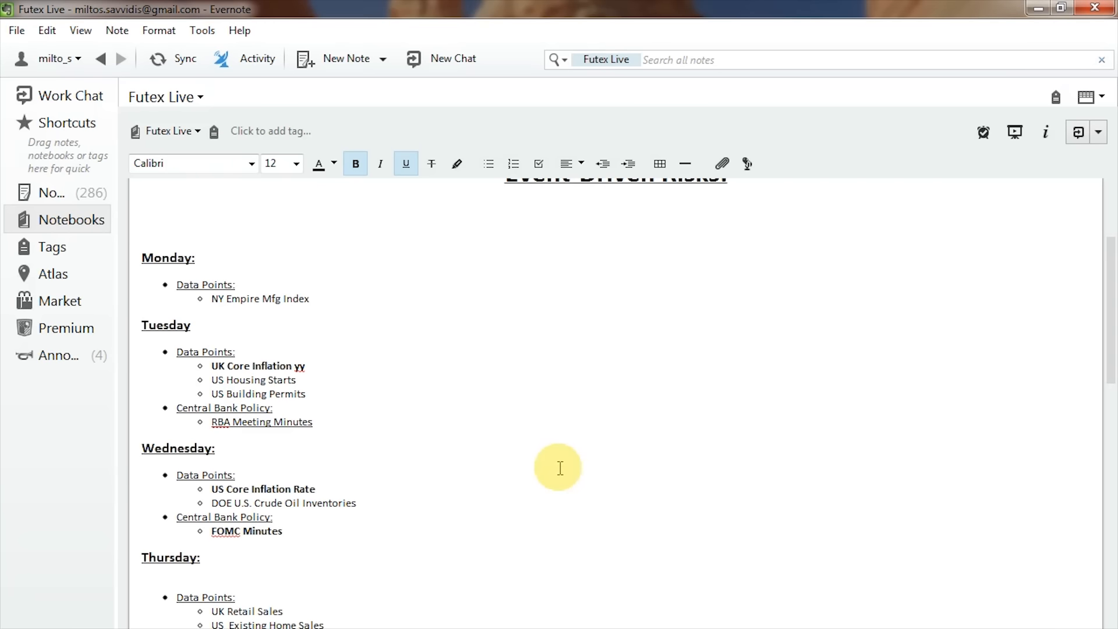
{"action": "left_click", "coordinate": [196, 258]}
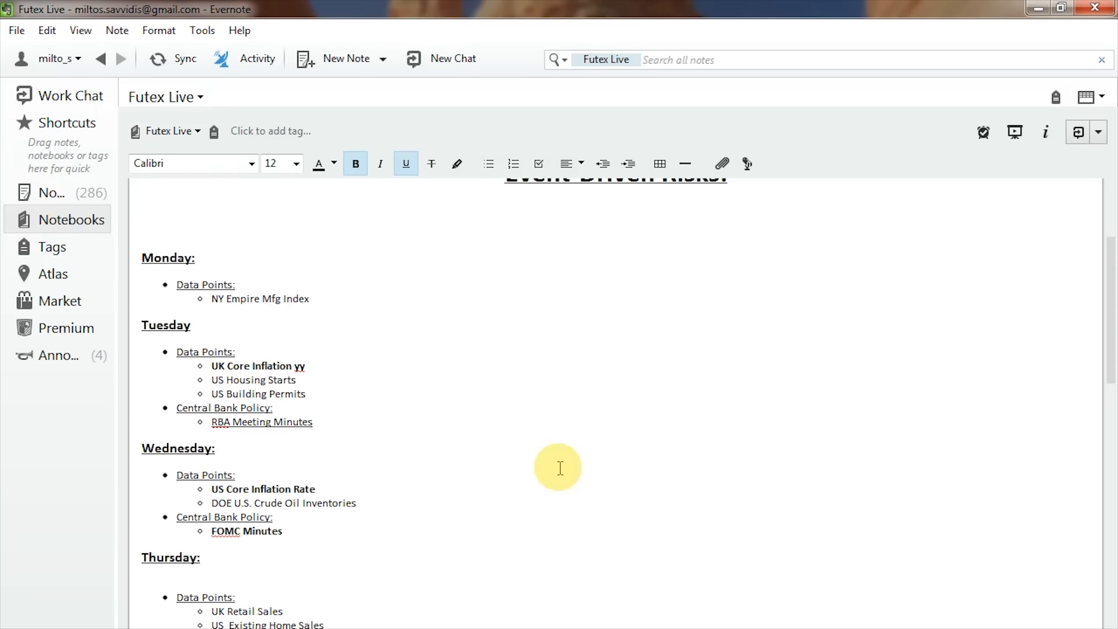
{"action": "left_click", "coordinate": [196, 258]}
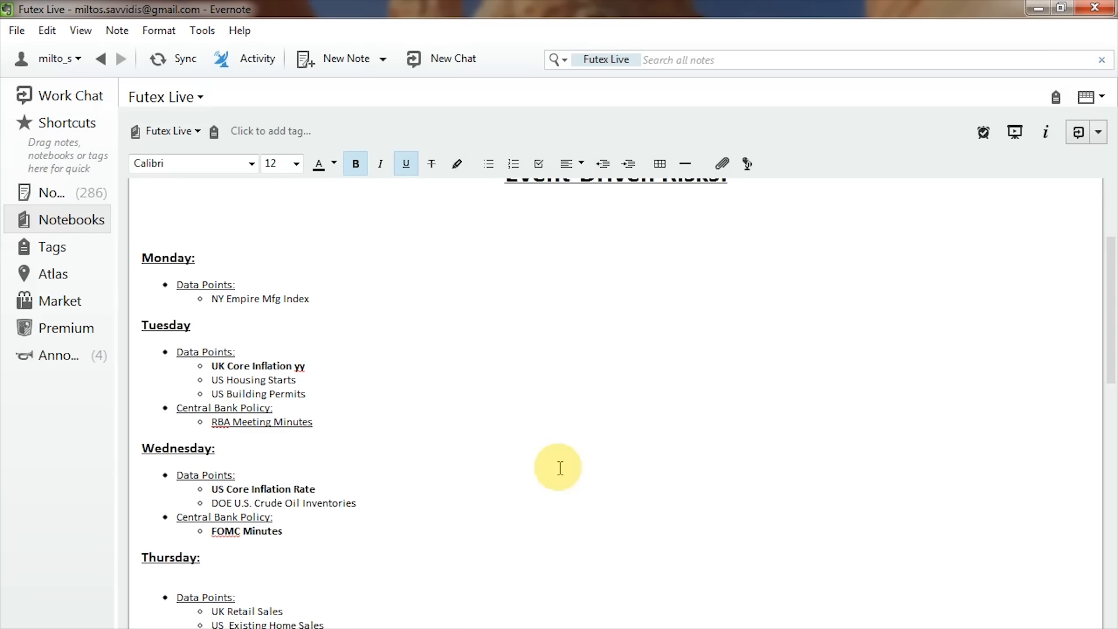
{"action": "left_click", "coordinate": [195, 257]}
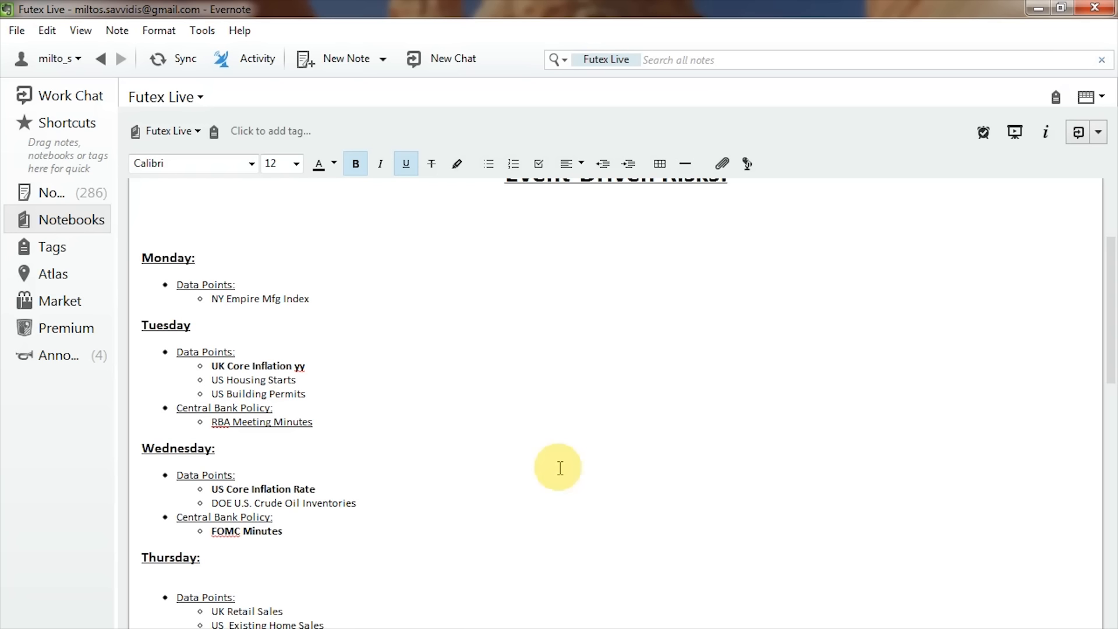
{"action": "left_click", "coordinate": [195, 258]}
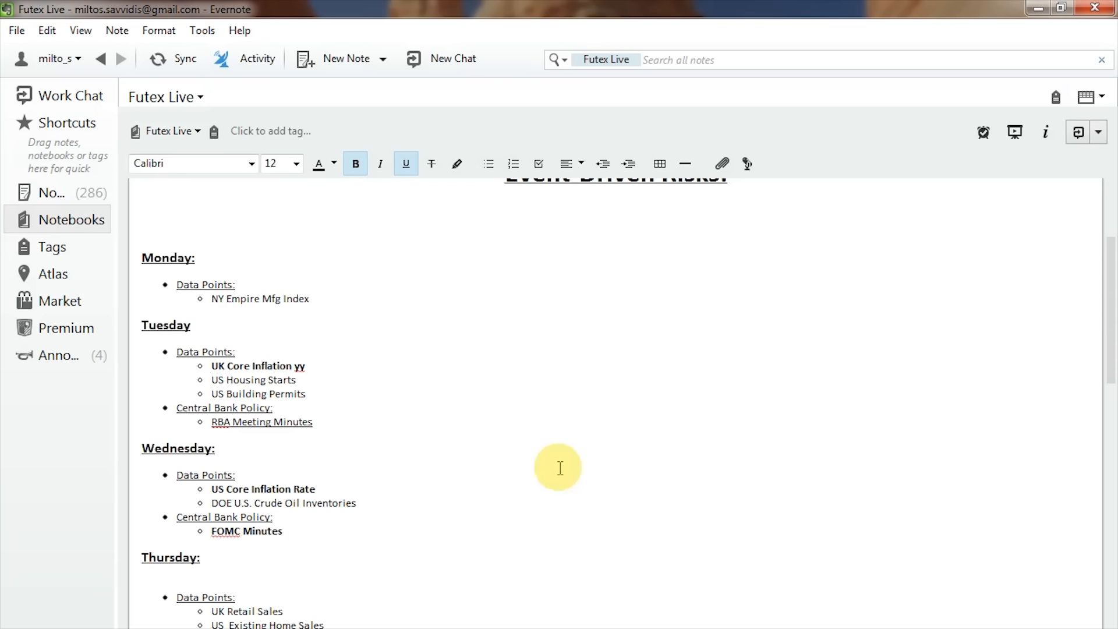
{"action": "left_click", "coordinate": [196, 257]}
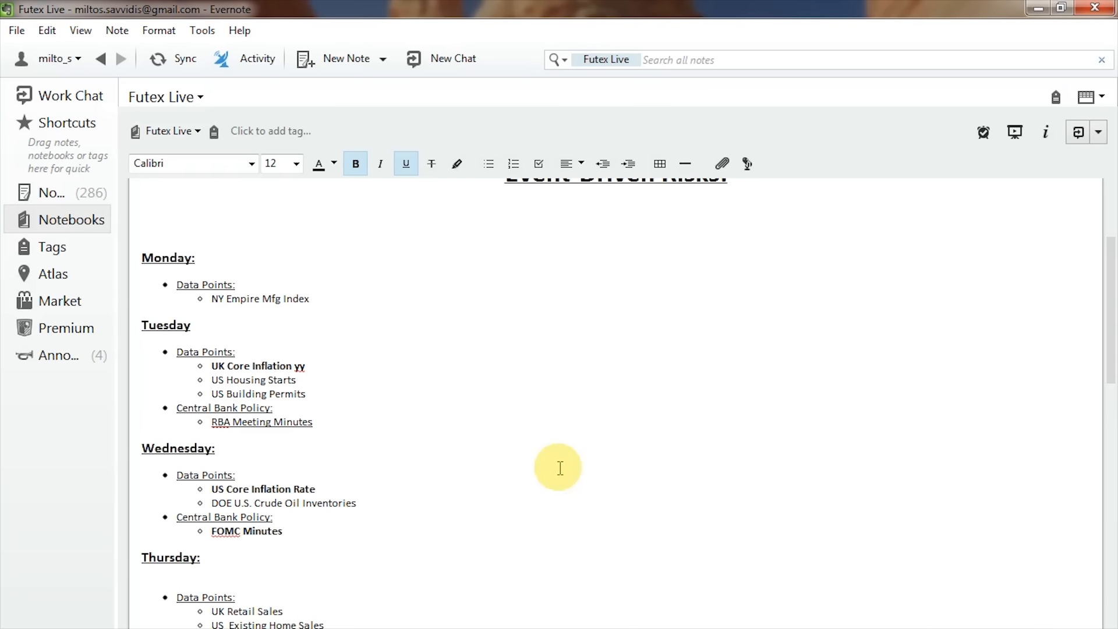
{"action": "left_click", "coordinate": [197, 257]}
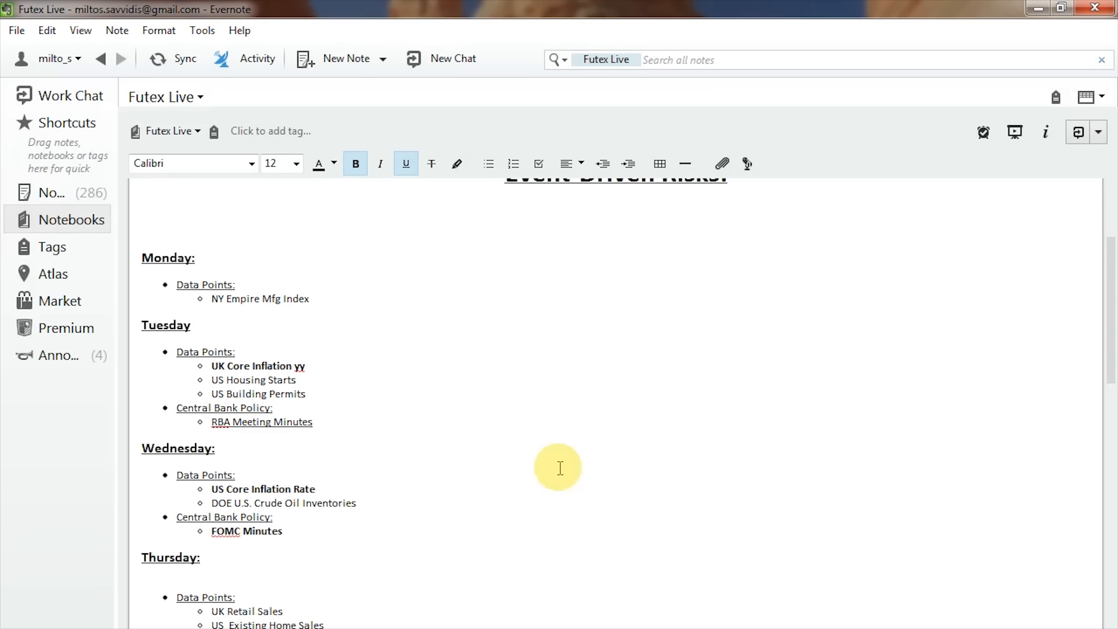
{"action": "left_click", "coordinate": [196, 257]}
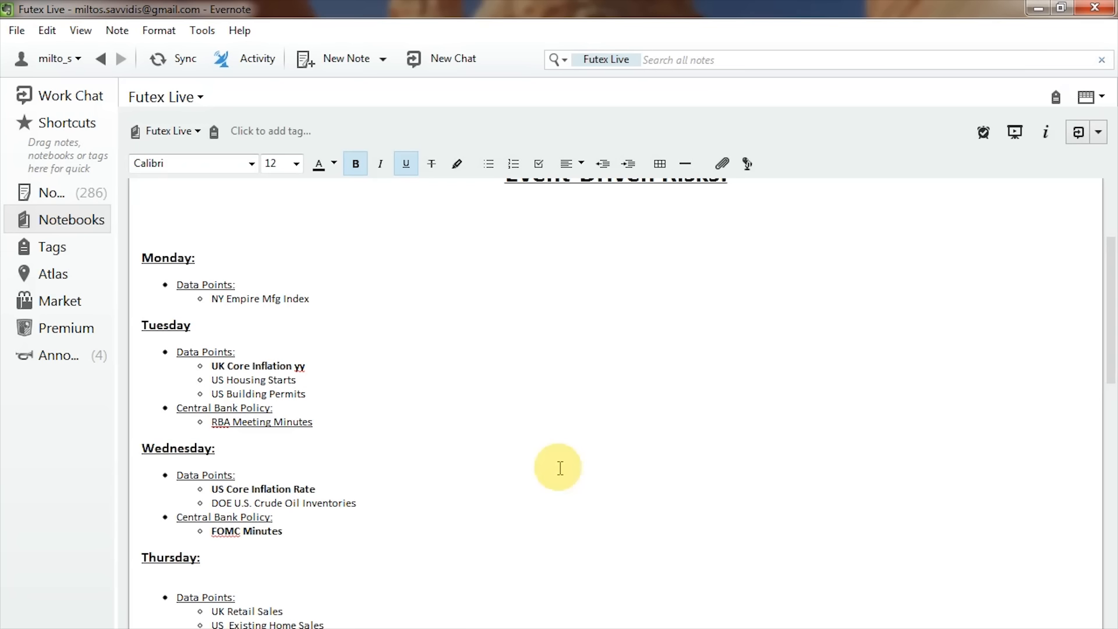
{"action": "left_click", "coordinate": [196, 258]}
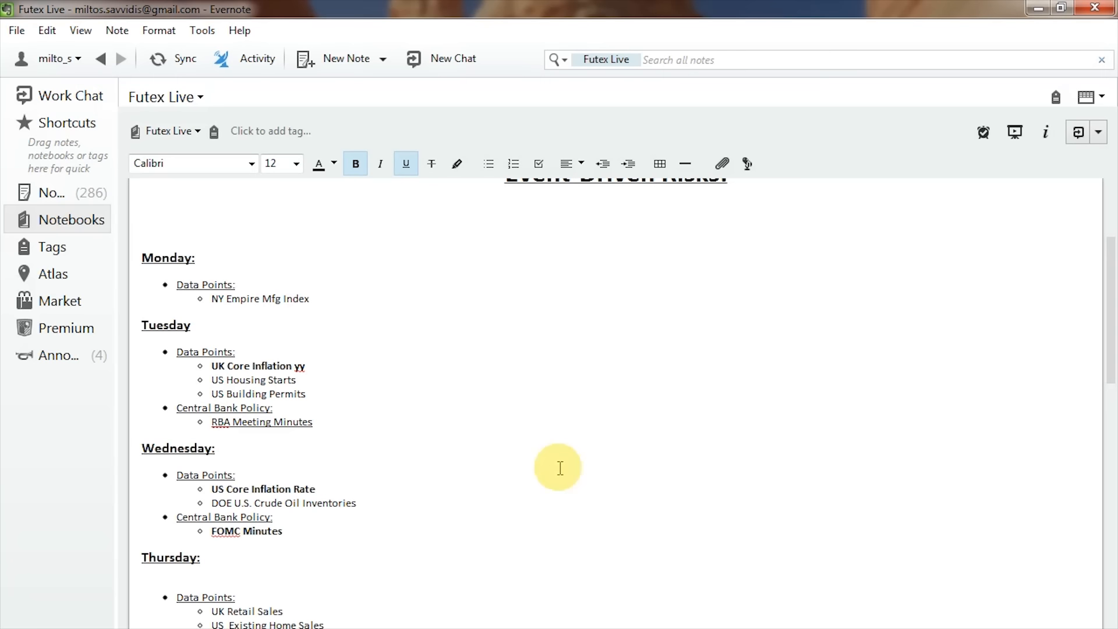
{"action": "left_click", "coordinate": [195, 257]}
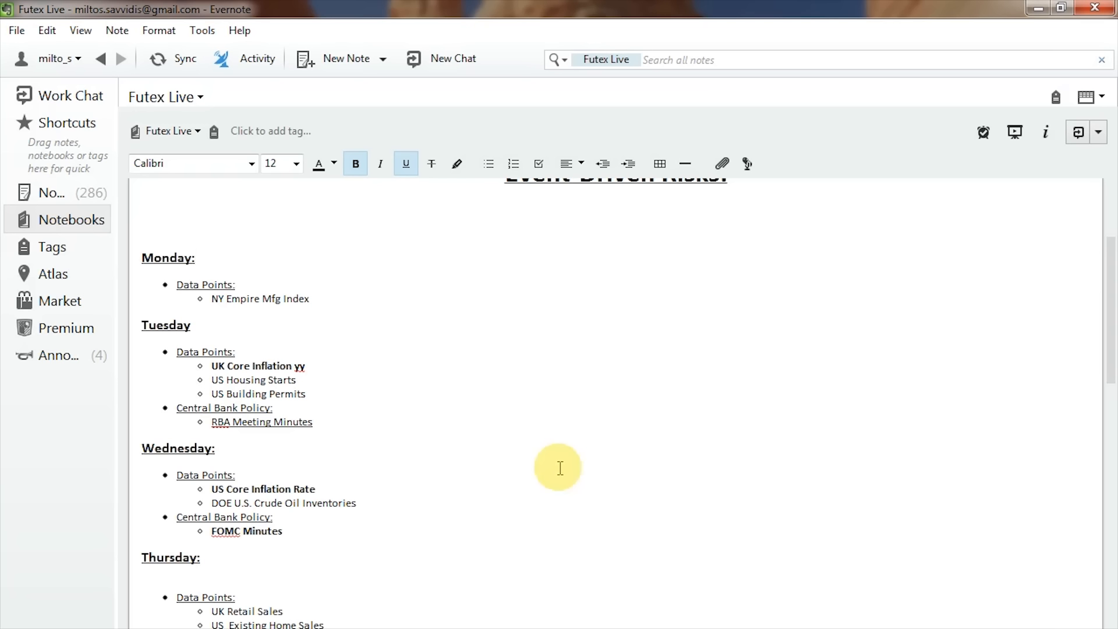
{"action": "left_click", "coordinate": [197, 257]}
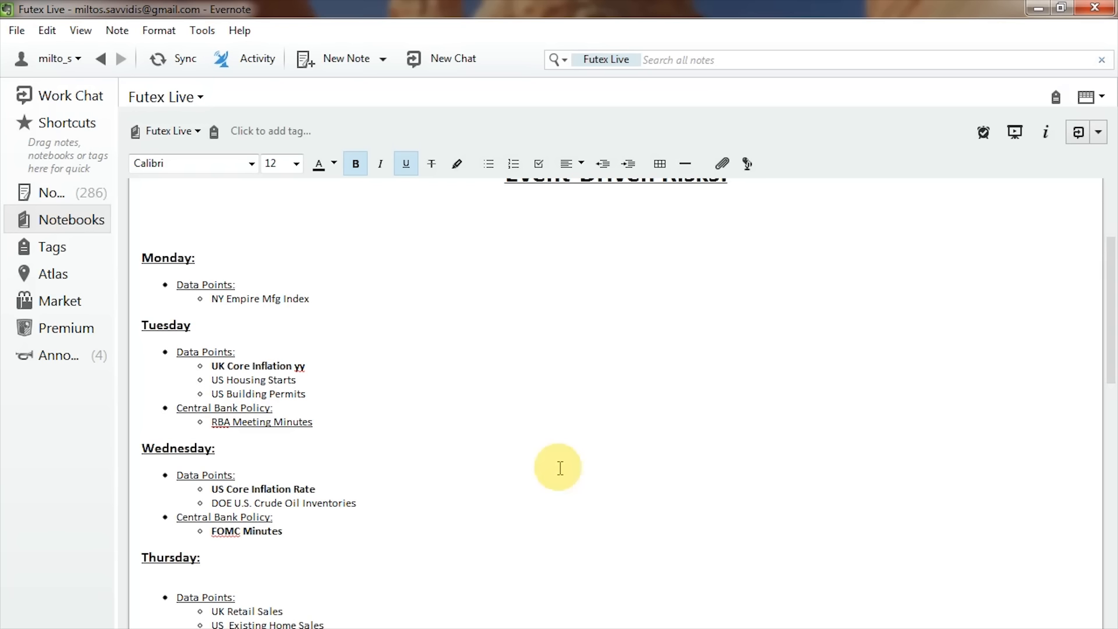
{"action": "left_click", "coordinate": [197, 258]}
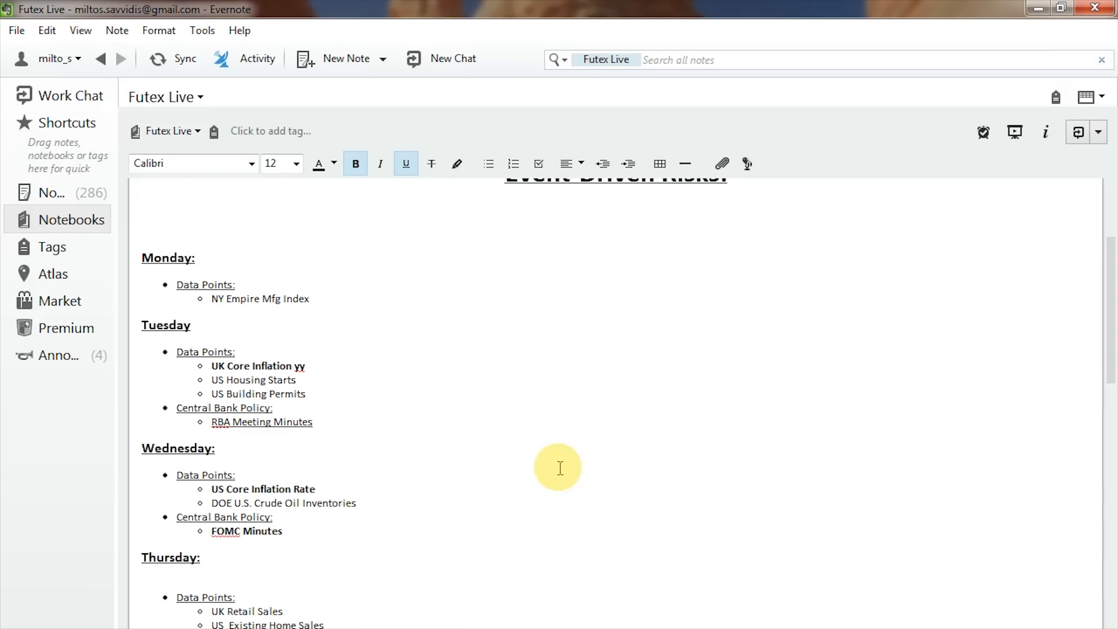
{"action": "left_click", "coordinate": [196, 258]}
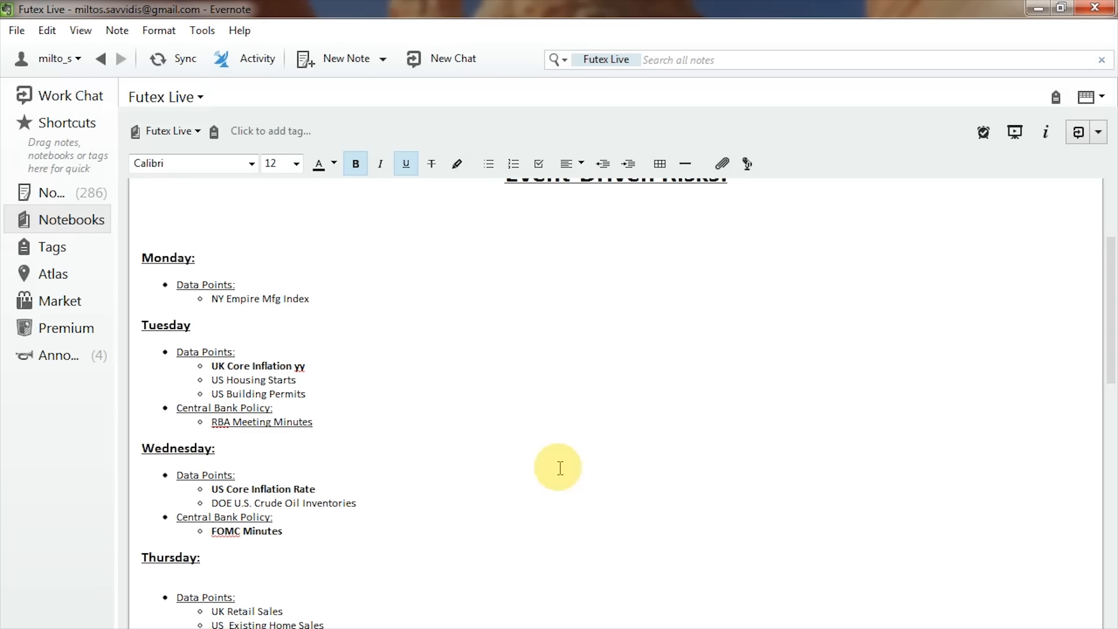
{"action": "left_click", "coordinate": [197, 257]}
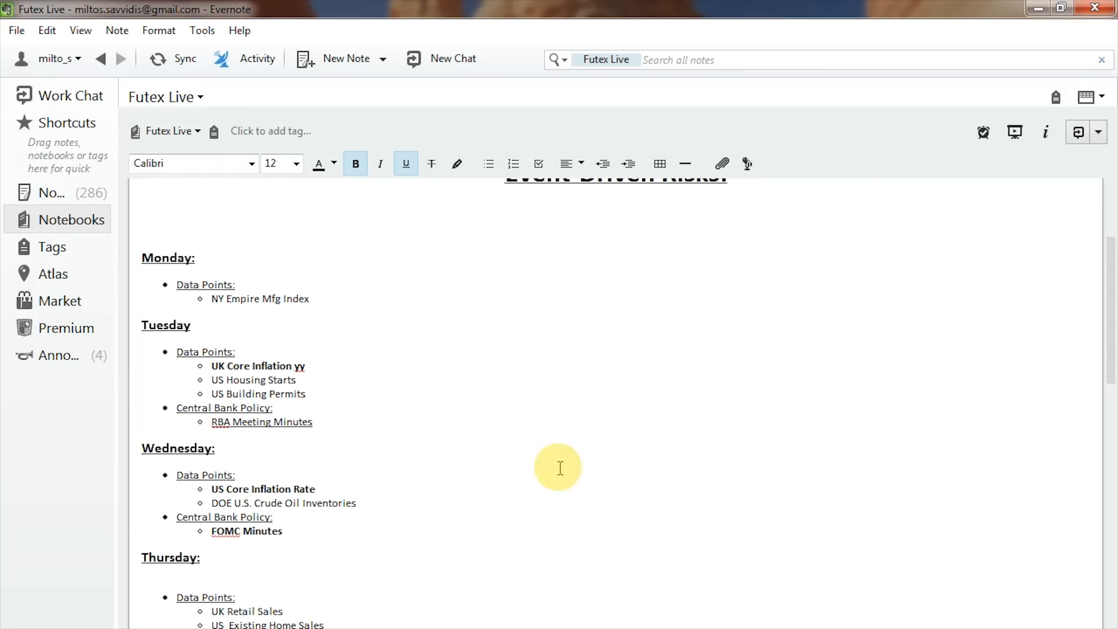
{"action": "left_click", "coordinate": [197, 258]}
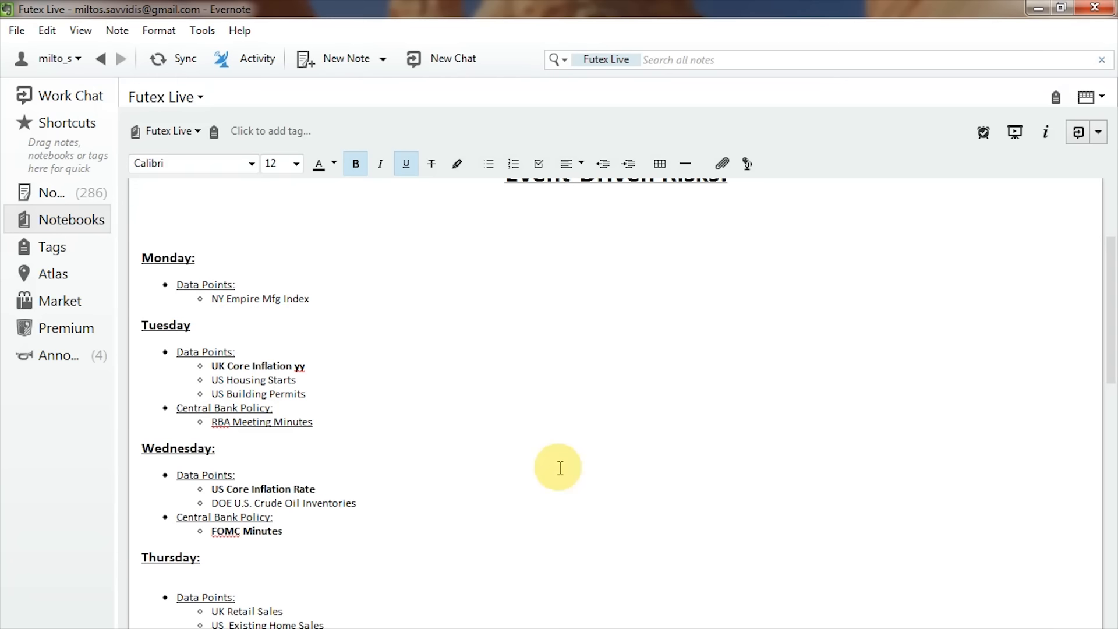
{"action": "left_click", "coordinate": [197, 258]}
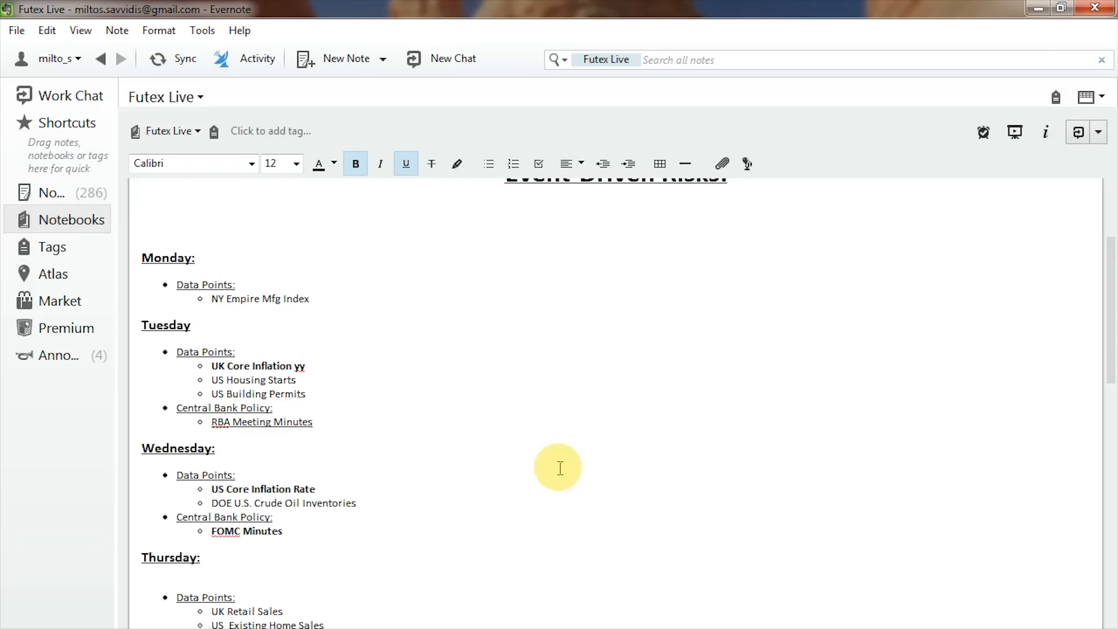
{"action": "left_click", "coordinate": [197, 257]}
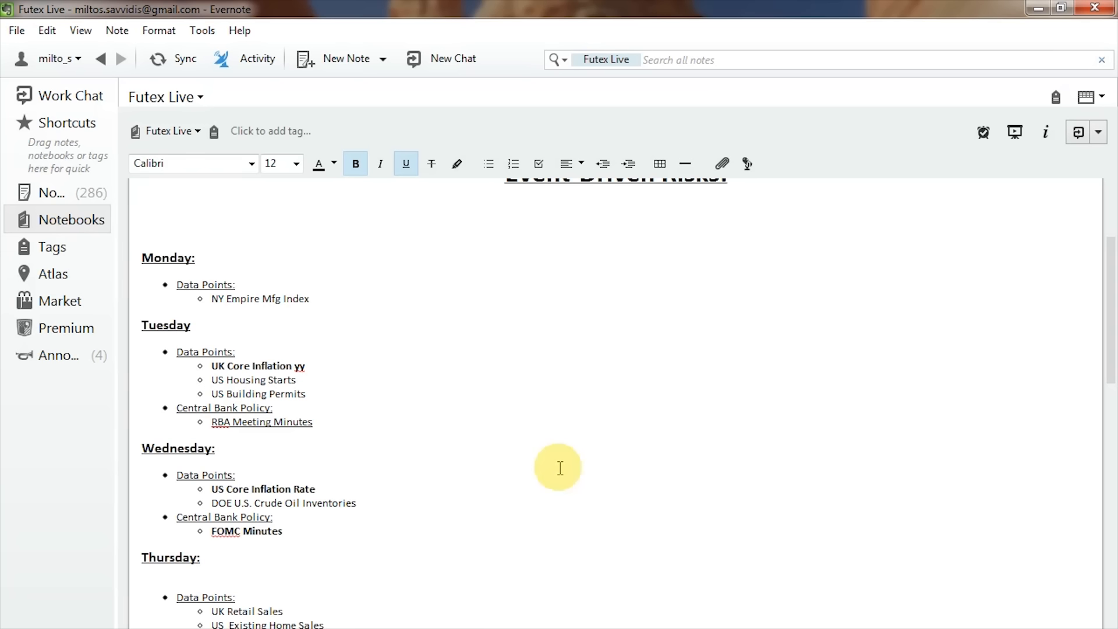
{"action": "left_click", "coordinate": [194, 257]}
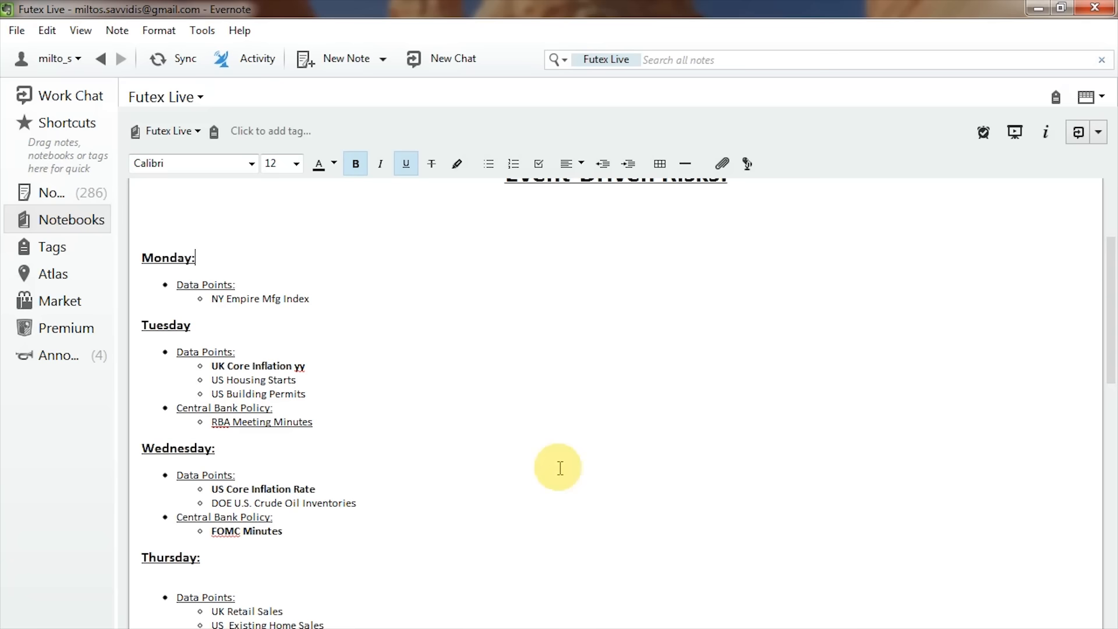
{"action": "mouse_move", "coordinate": [335, 521]}
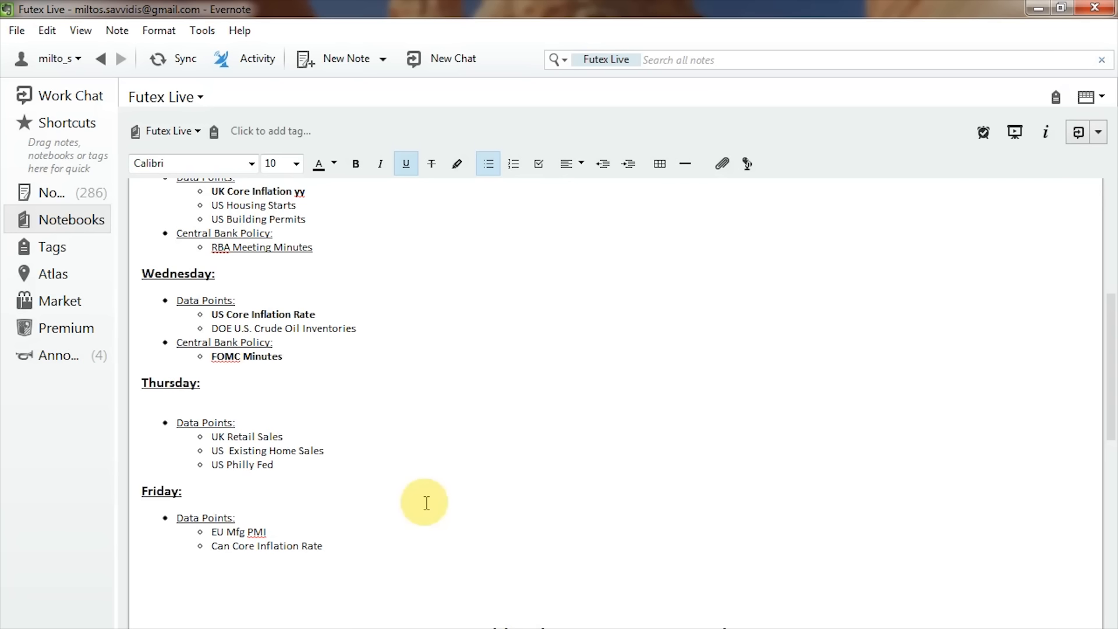
{"action": "left_click", "coordinate": [273, 342]}
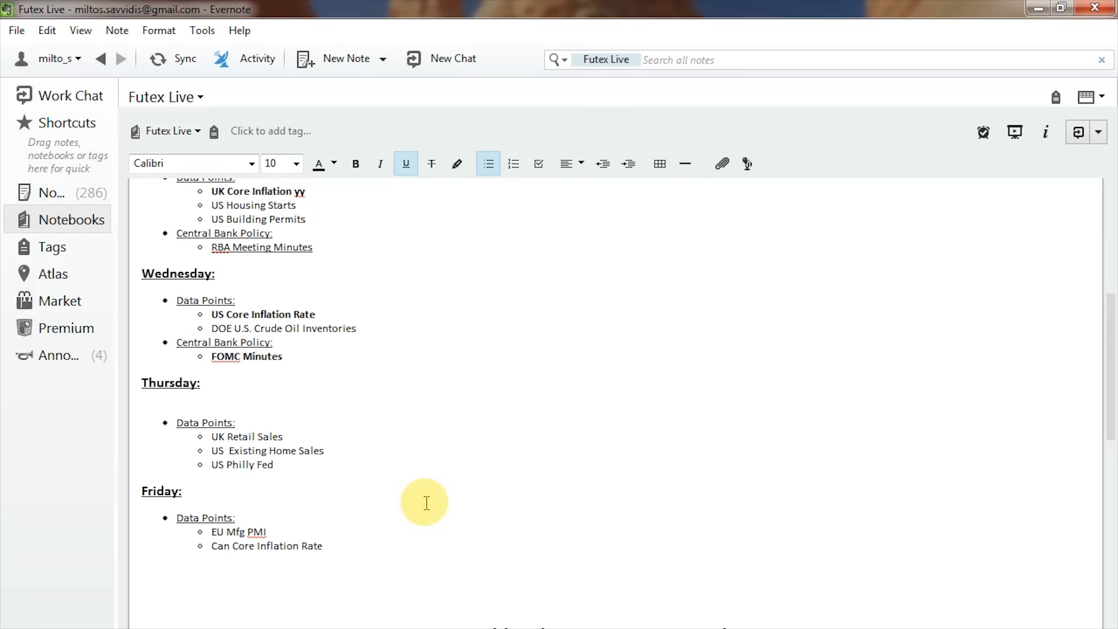
{"action": "left_click", "coordinate": [273, 341]}
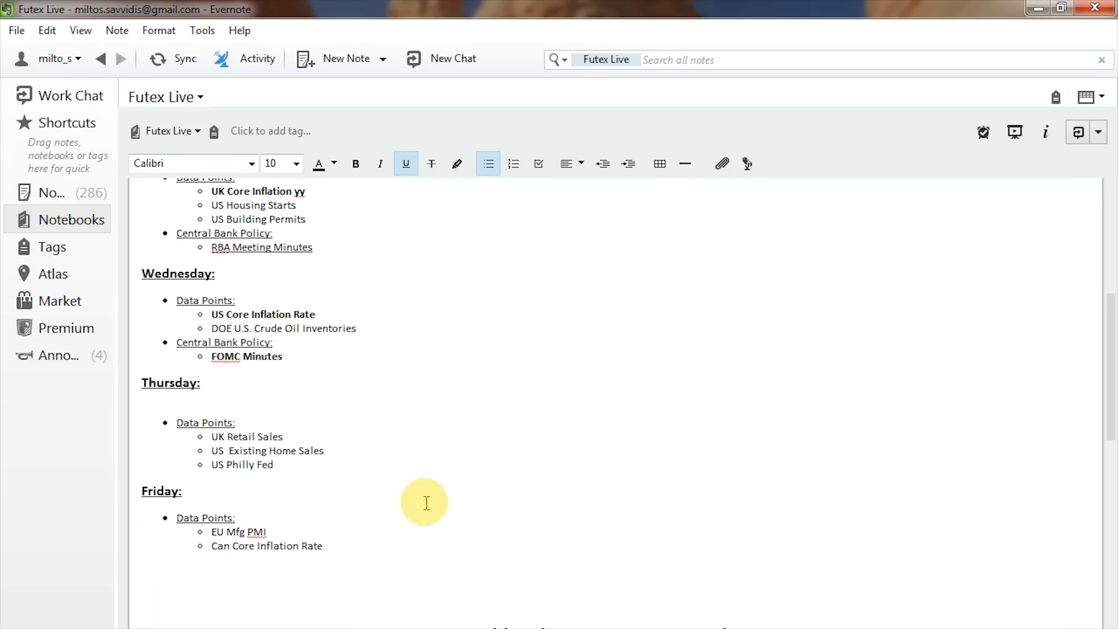
{"action": "left_click", "coordinate": [273, 342]}
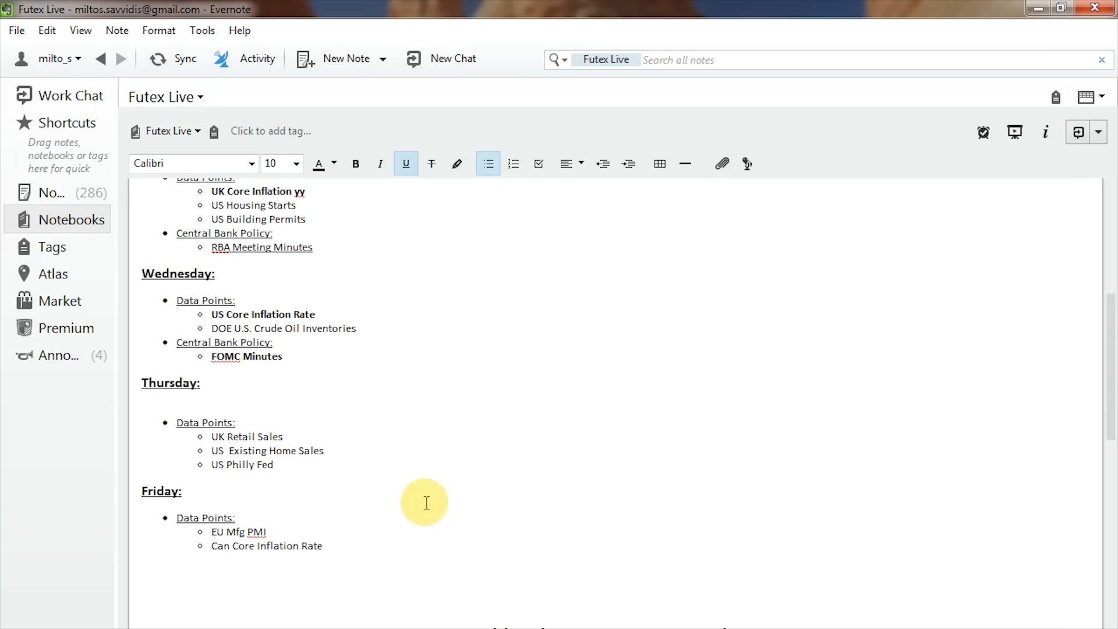
{"action": "left_click", "coordinate": [272, 343]}
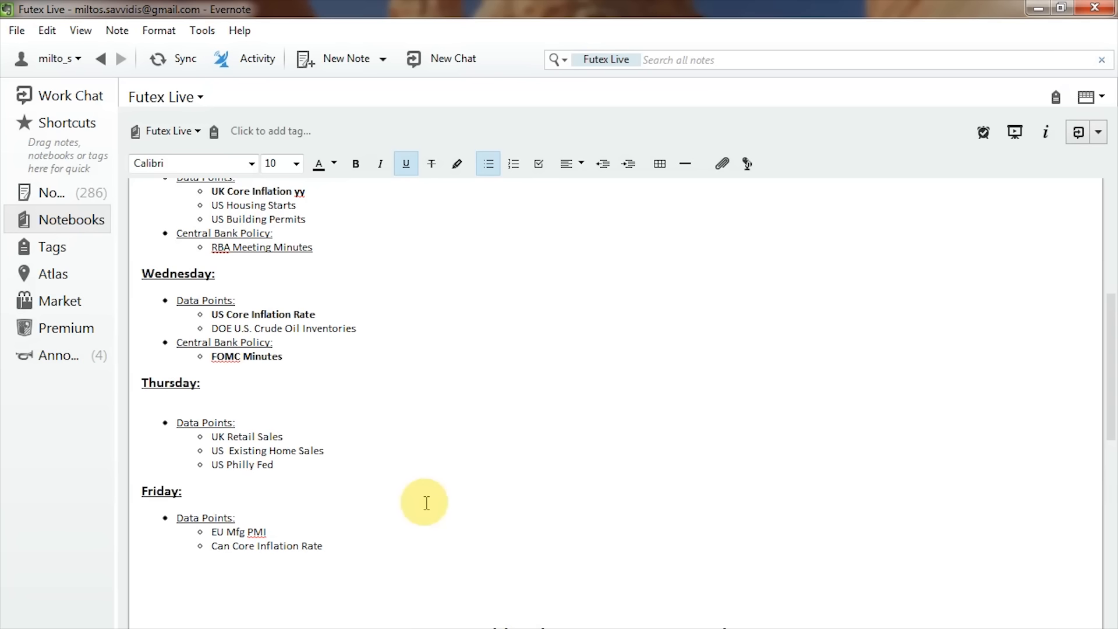
{"action": "left_click", "coordinate": [273, 343]}
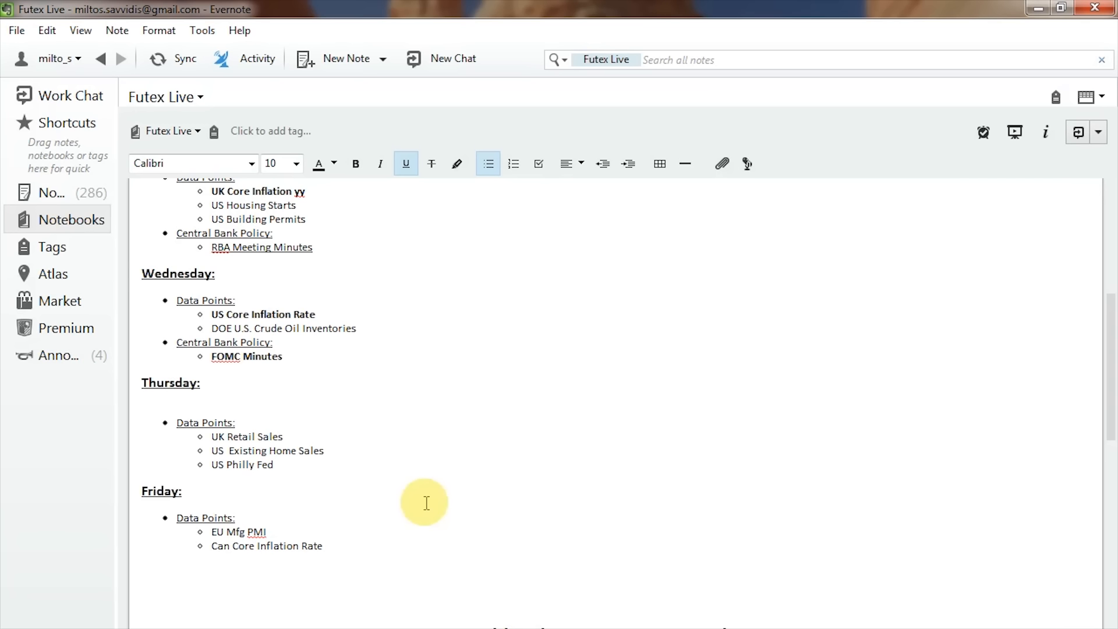
{"action": "left_click", "coordinate": [273, 342]}
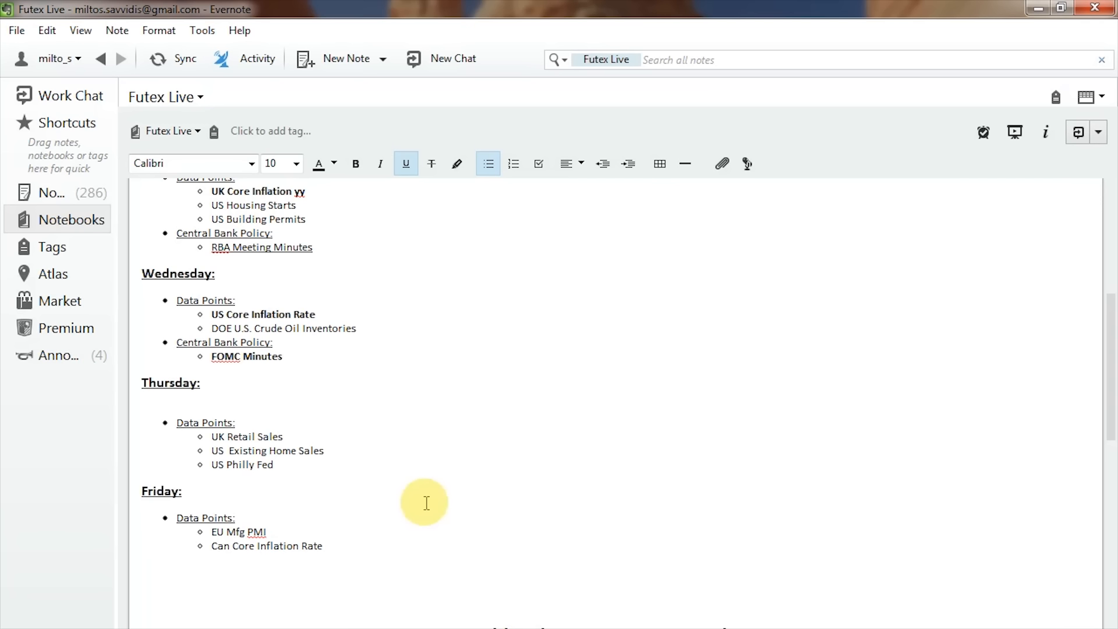
{"action": "left_click", "coordinate": [273, 342]}
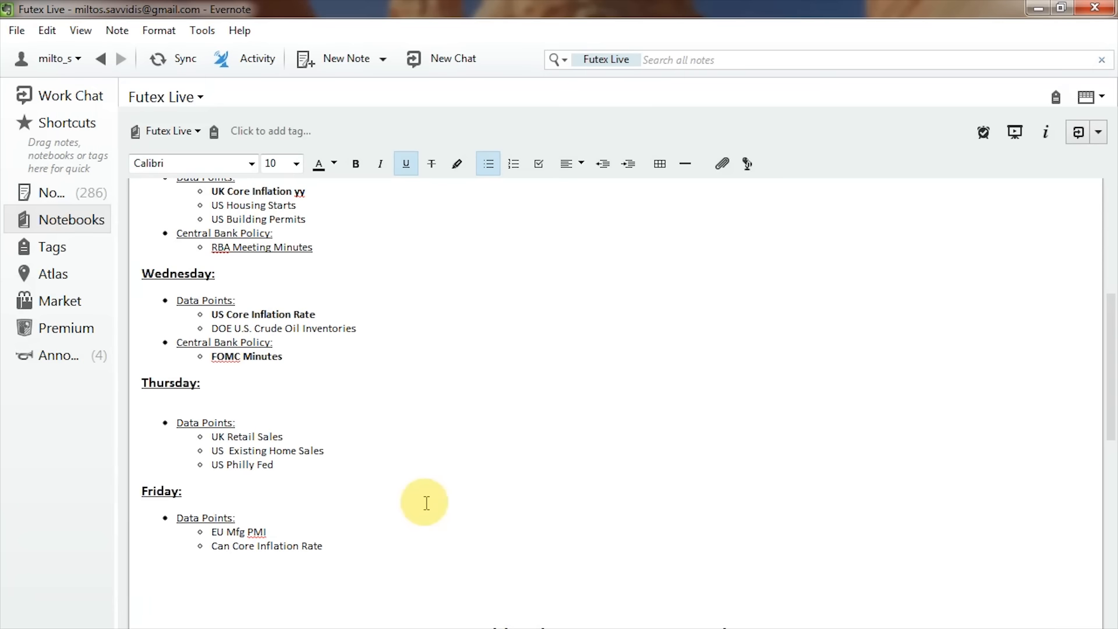
{"action": "left_click", "coordinate": [274, 342]}
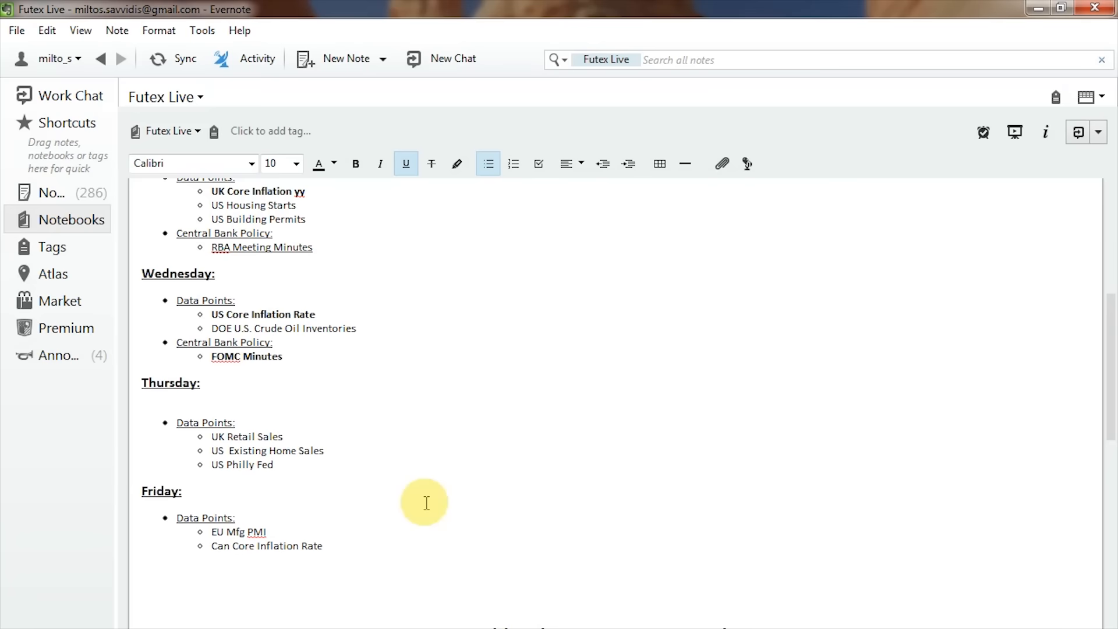
{"action": "left_click", "coordinate": [273, 343]}
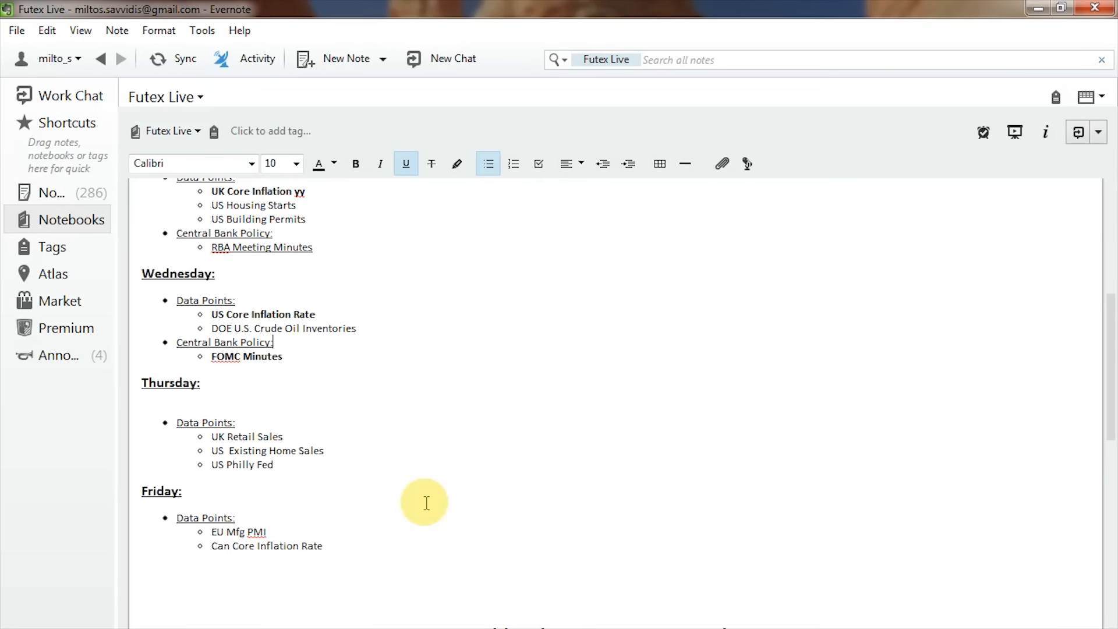
{"action": "mouse_move", "coordinate": [367, 616]}
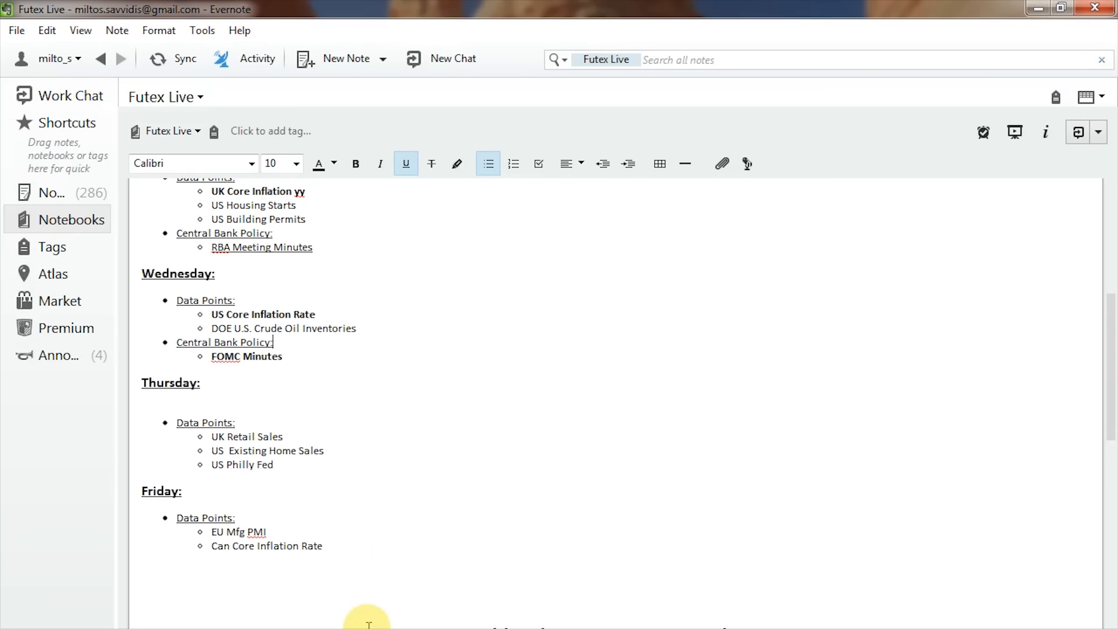
{"action": "scroll", "scroll_direction": "down", "scroll_amount": 3}
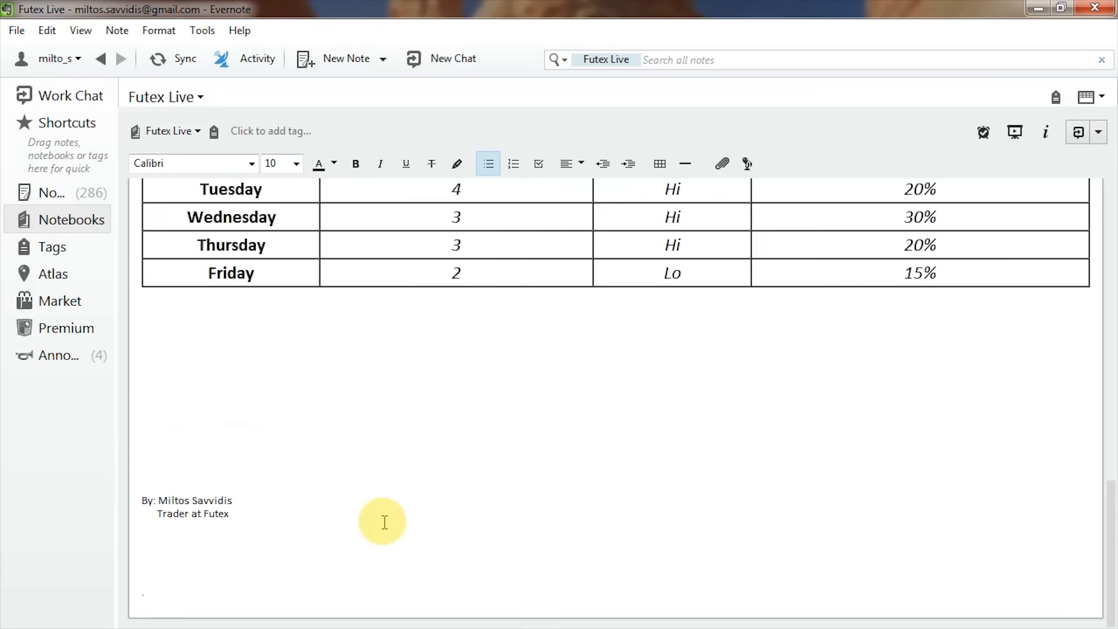
{"action": "scroll", "scroll_direction": "up", "scroll_amount": 3}
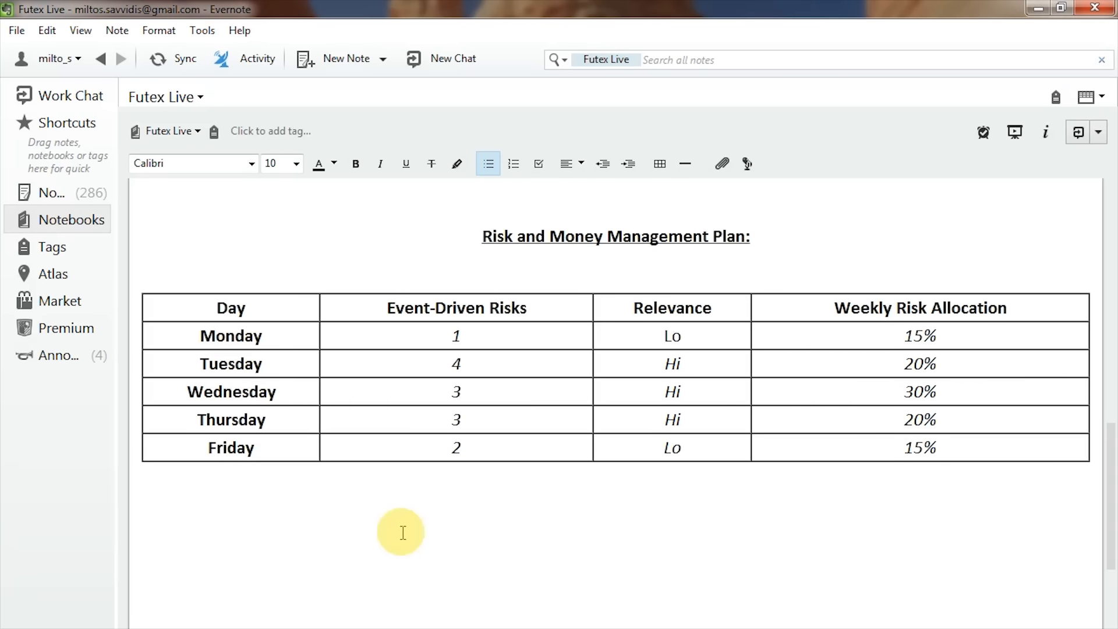
{"action": "scroll", "scroll_direction": "down", "scroll_amount": 3}
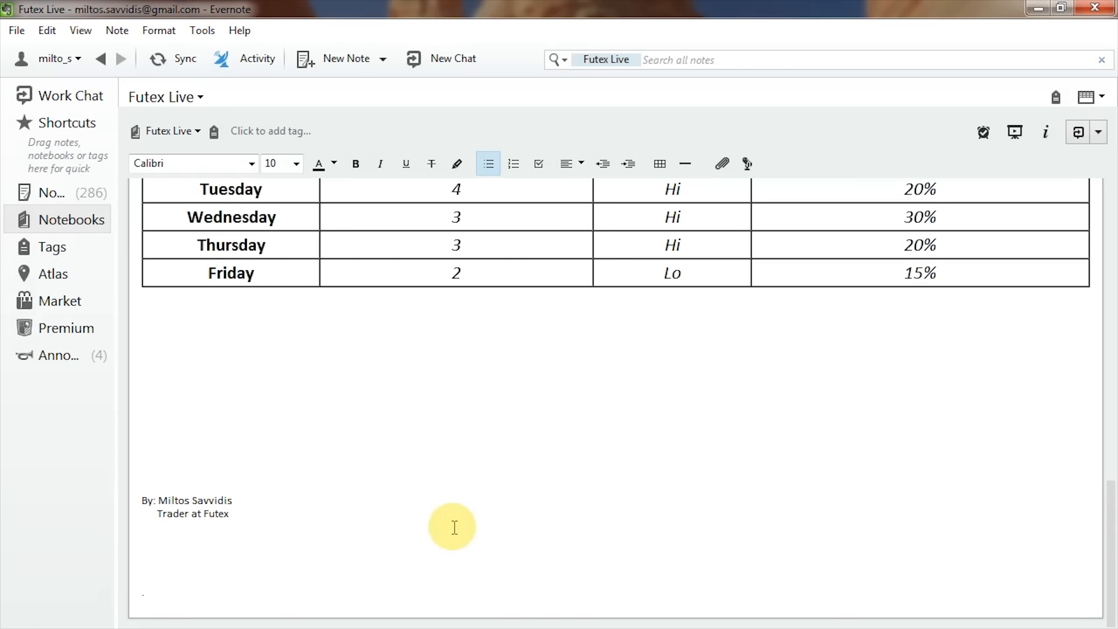